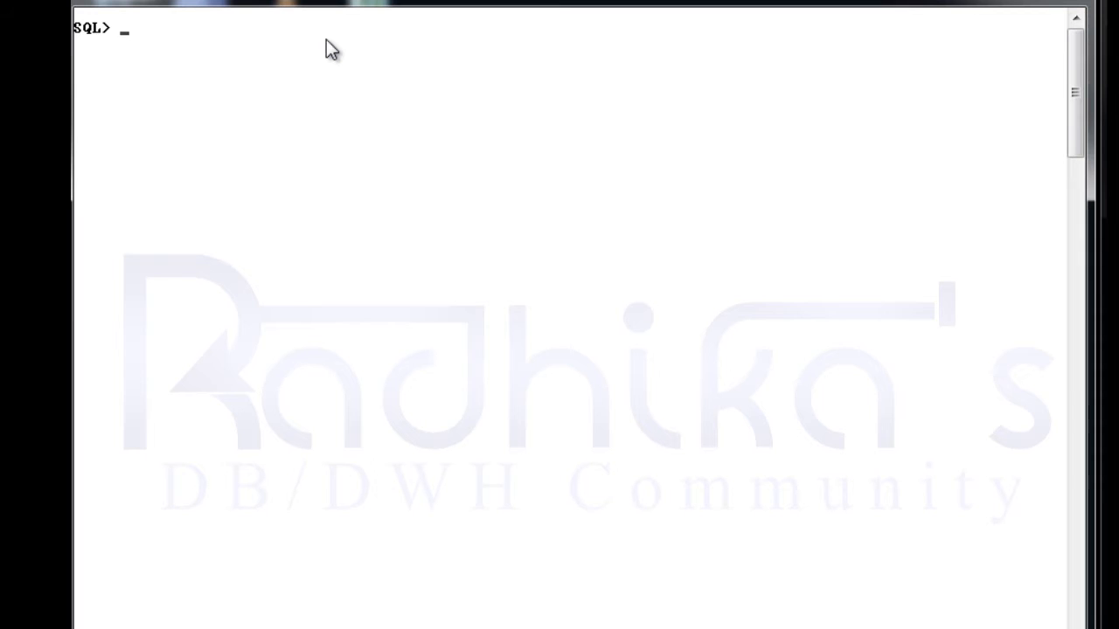
Query all rows of test (13 rows) and test1 (8 rows), then clear the screen with cl scr
text(s)
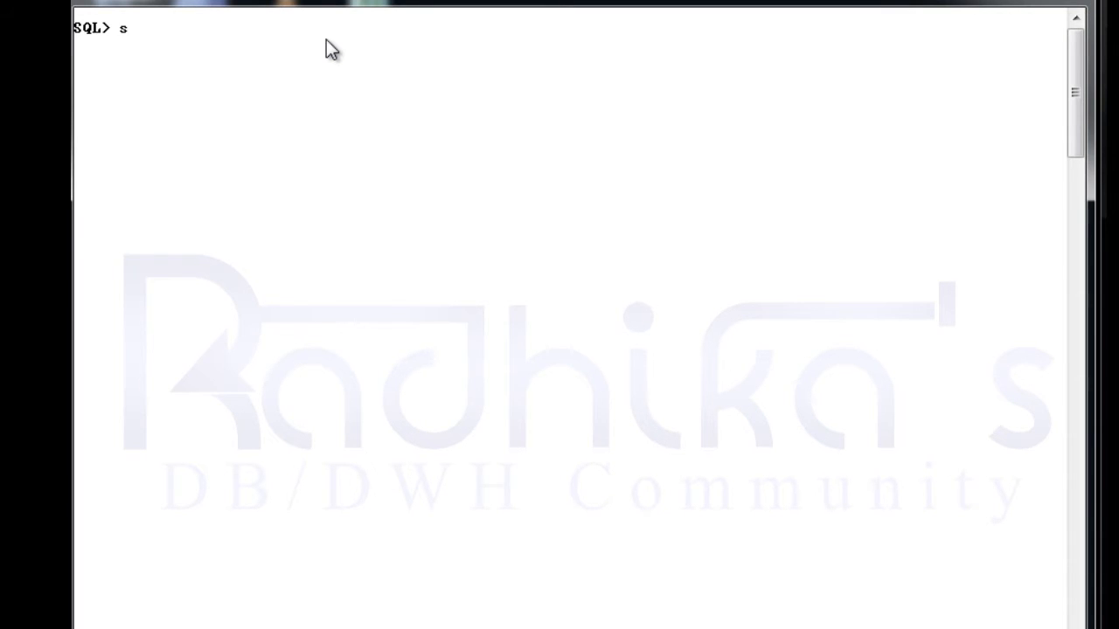
text(elect *)
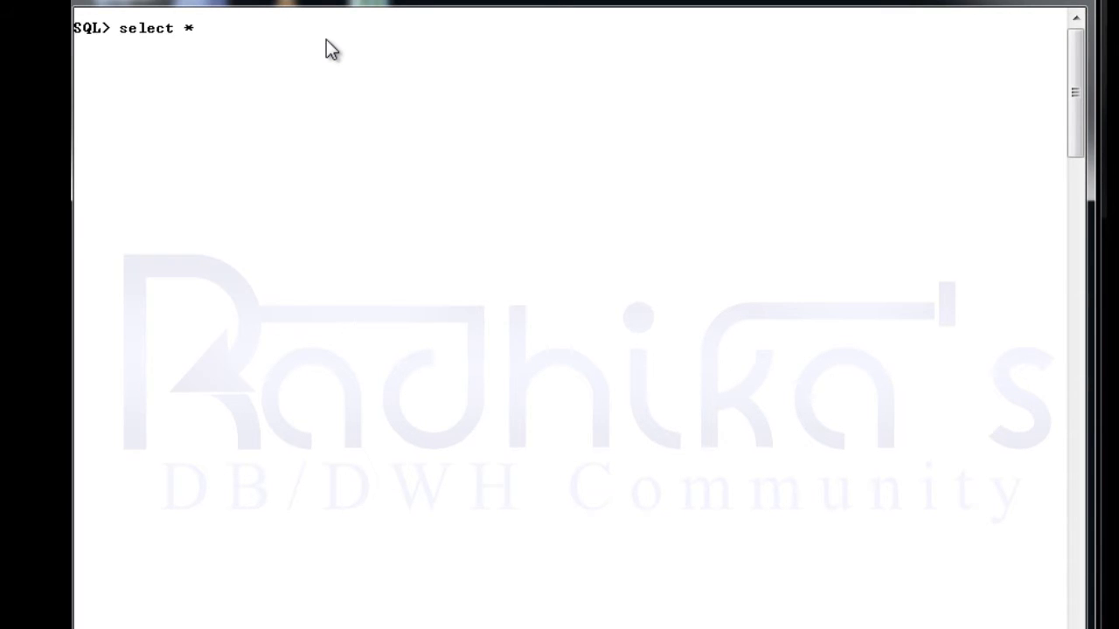
text(from test;)
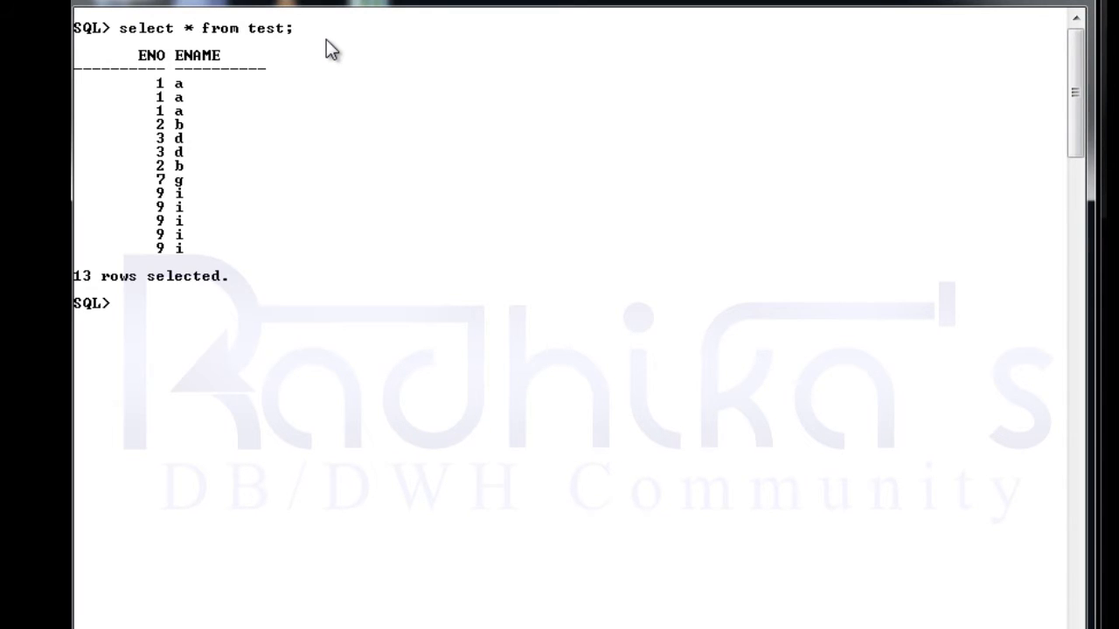
text(select * from test;)
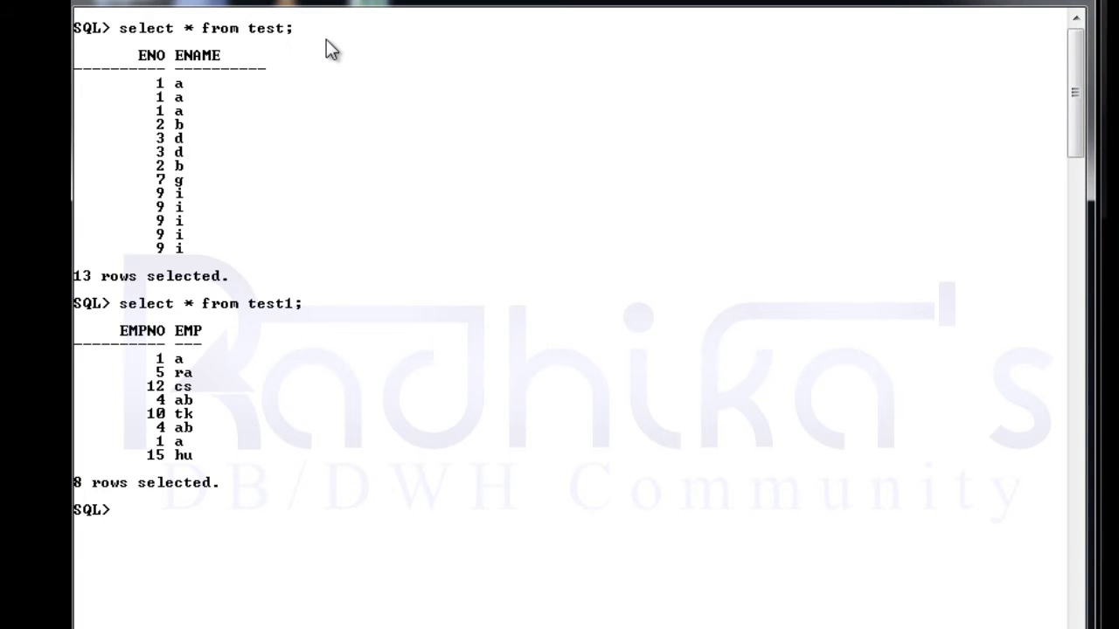
mouse_move(253, 116)
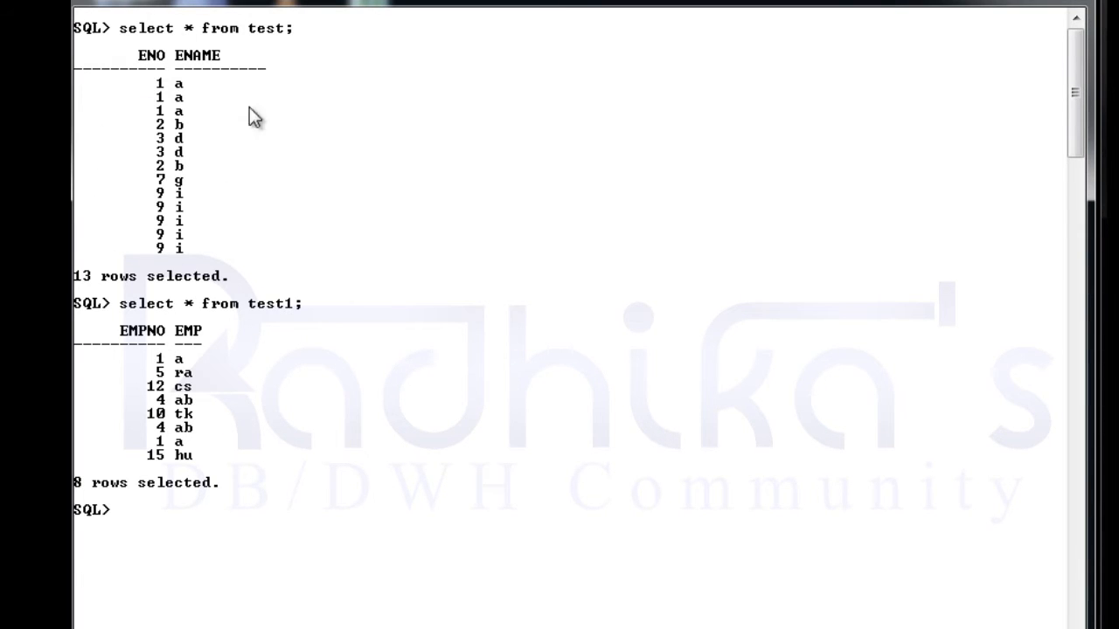
mouse_move(139, 410)
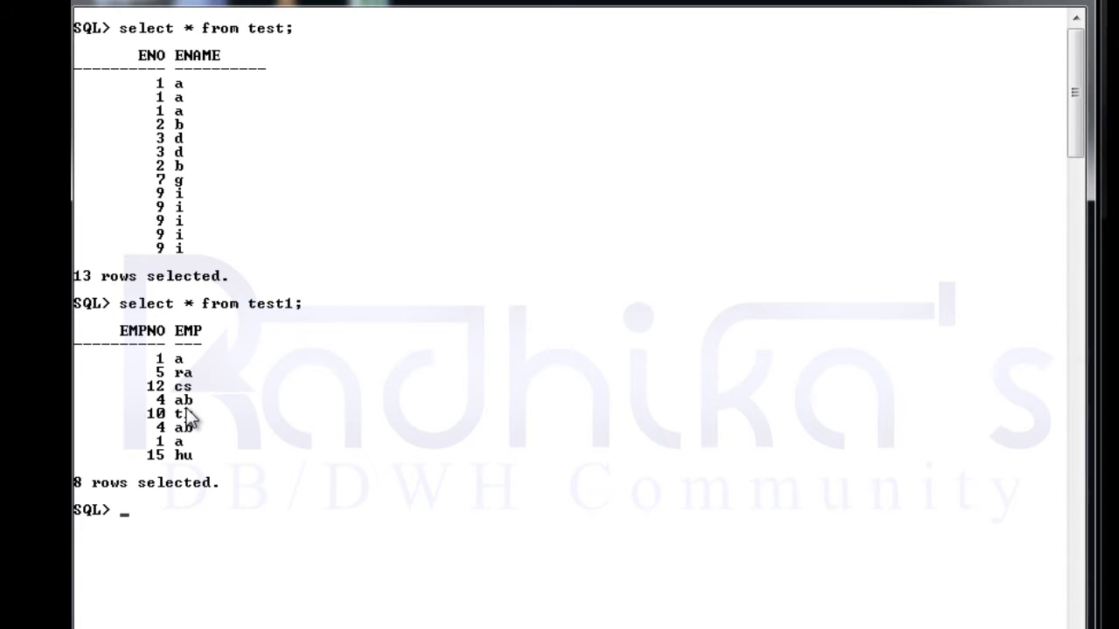
text(cl scr)
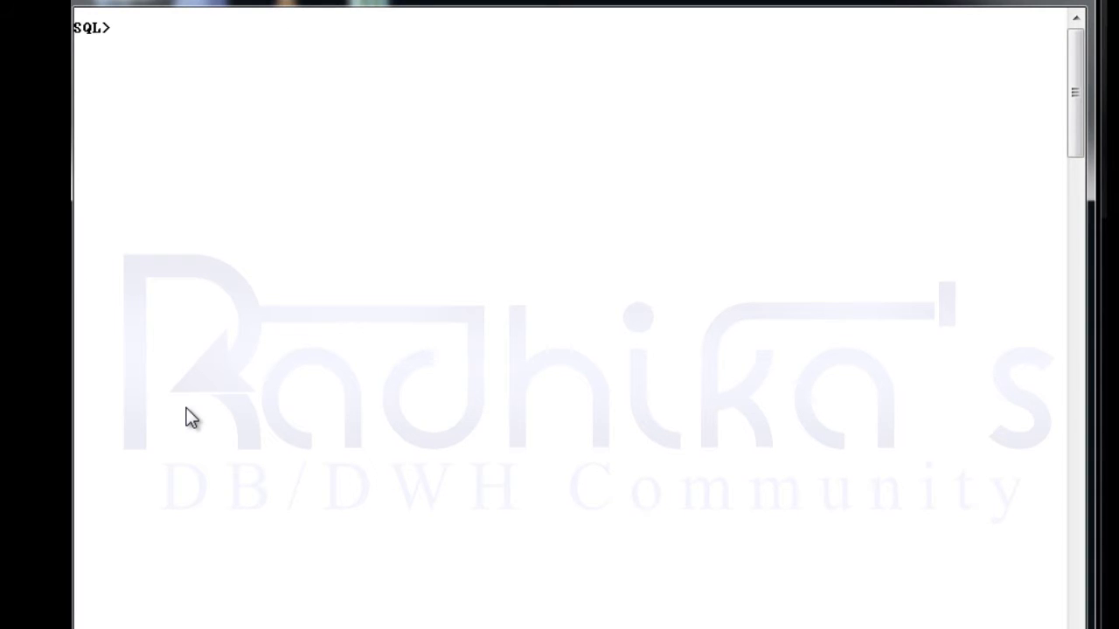
Run select * from test union select * from test1, returning 10 distinct rows
text(select * from test1;)
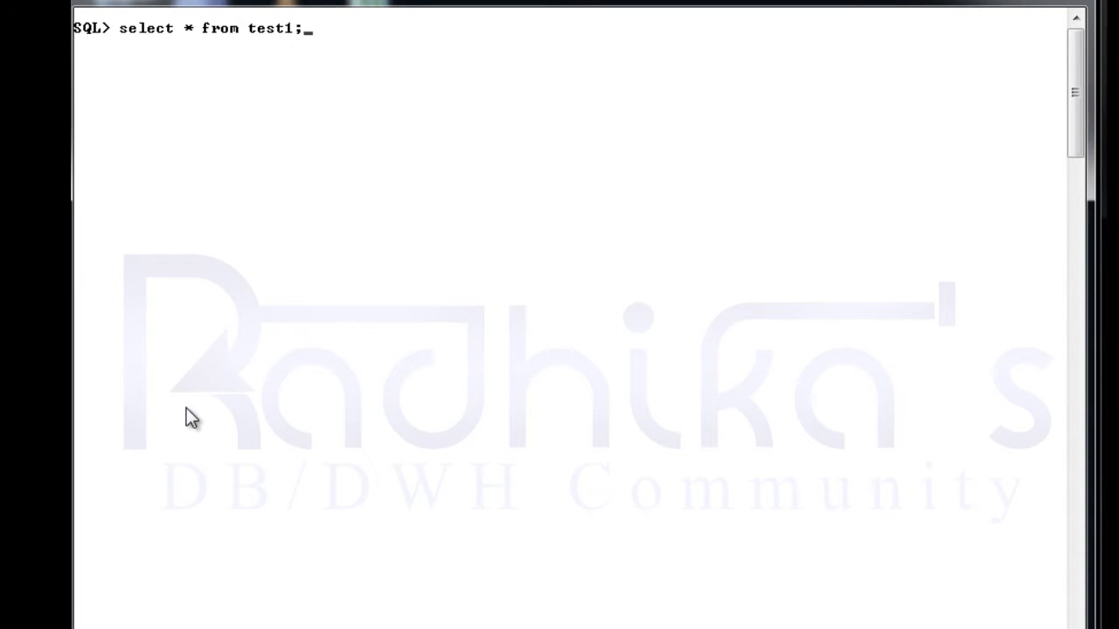
key(Backspace)
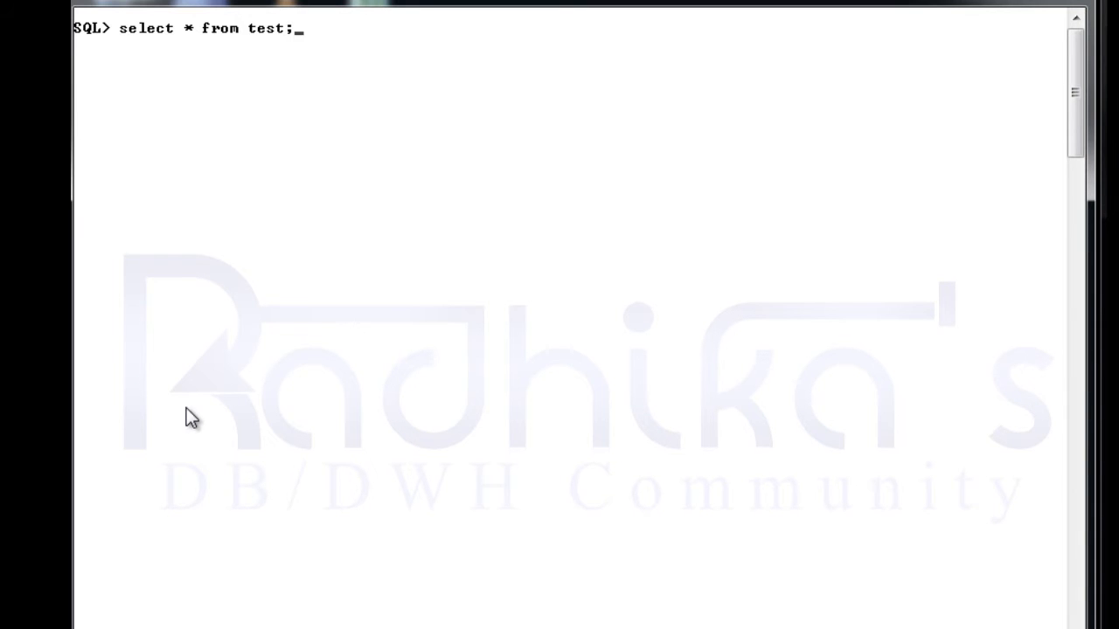
key(Backspace)
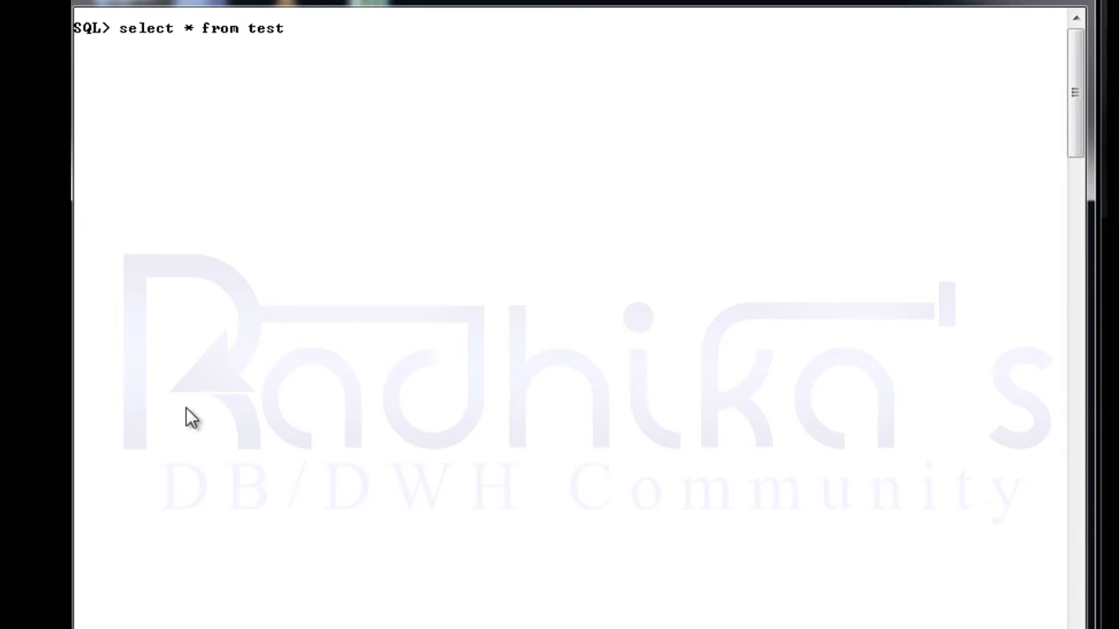
key(enter)
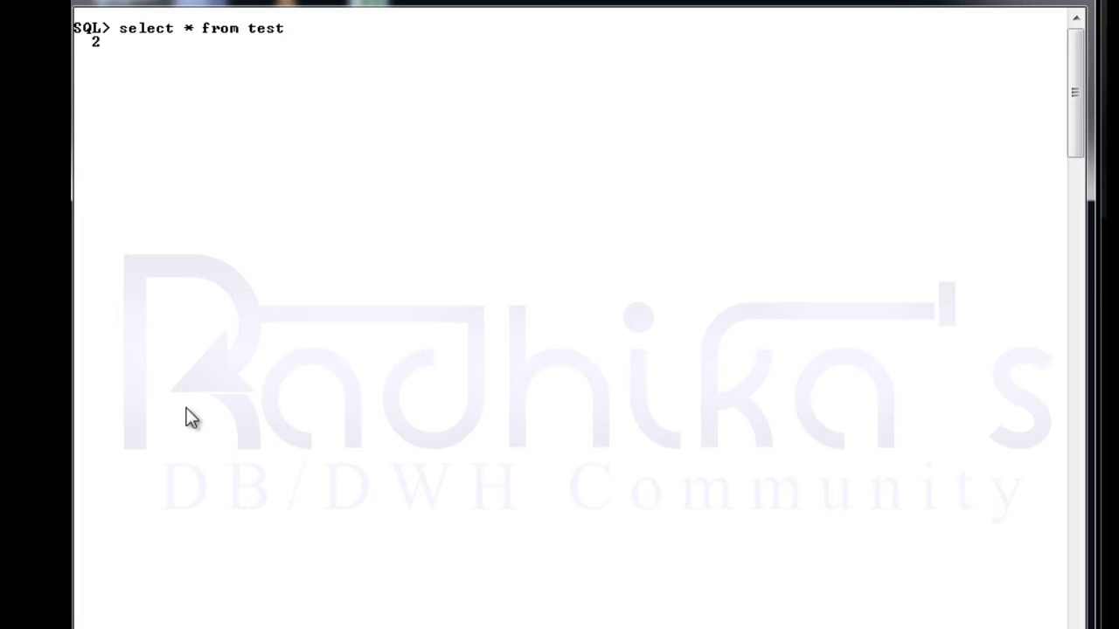
text(union)
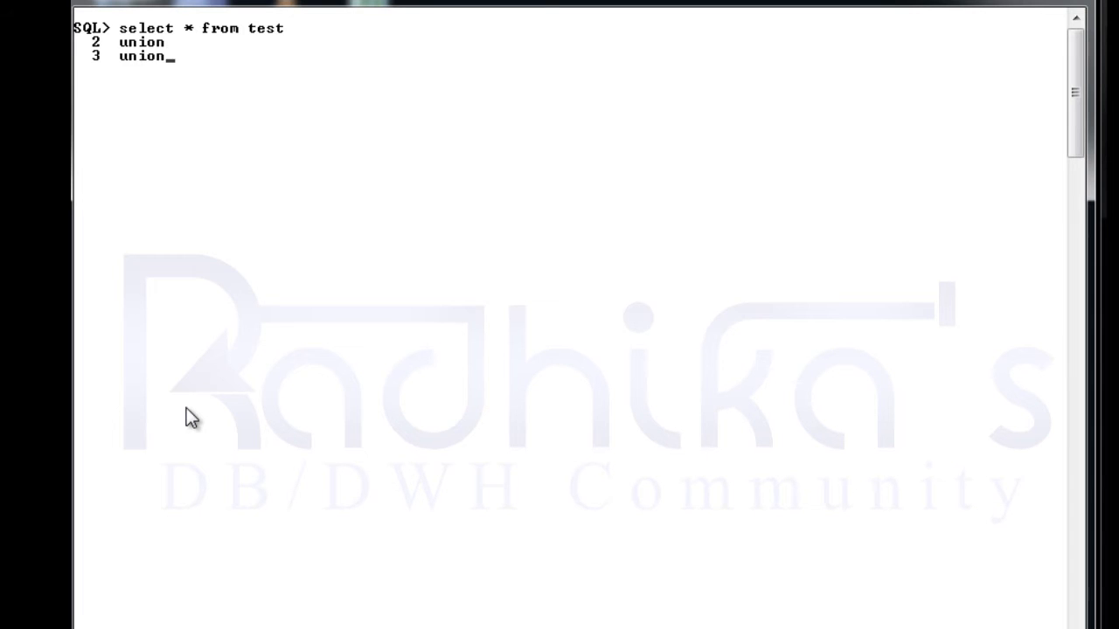
text(select * from test1;)
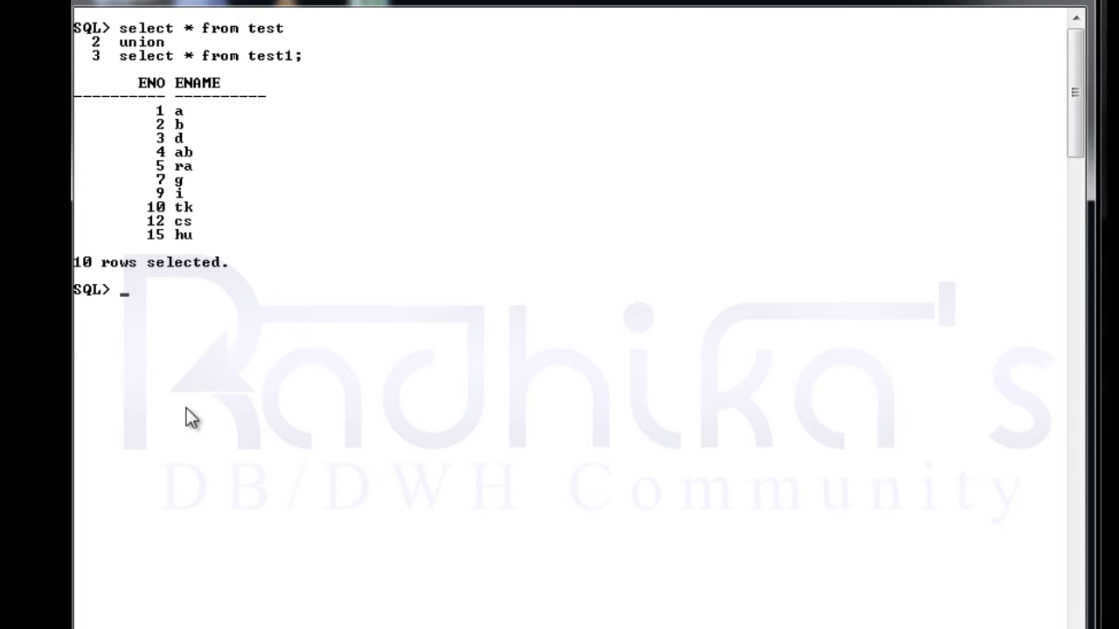
mouse_move(114, 335)
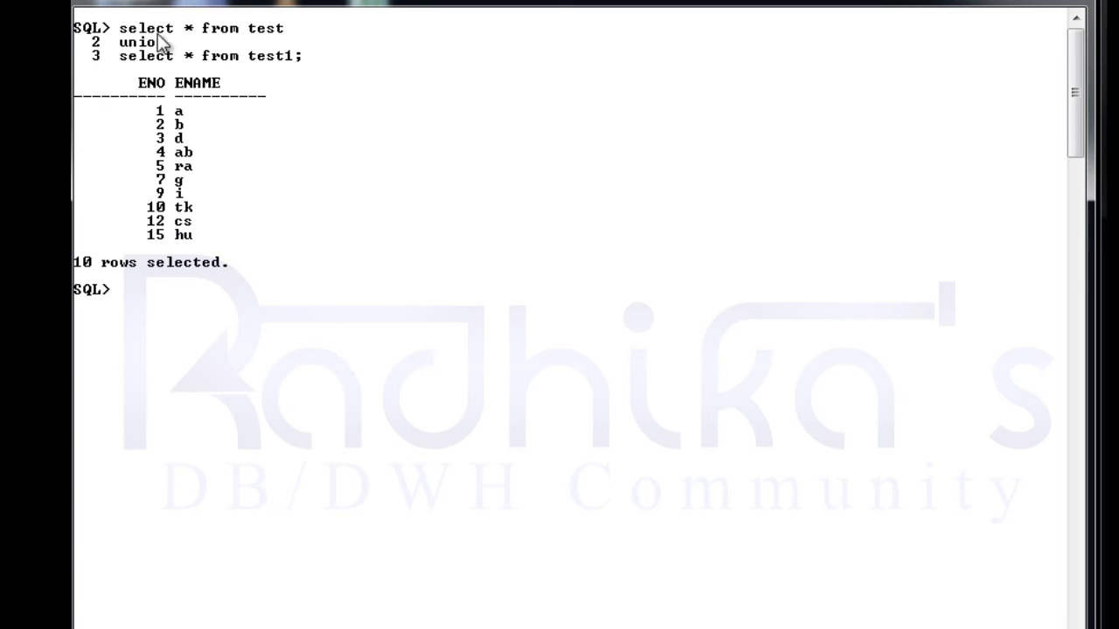
mouse_move(251, 116)
text(select * from test)
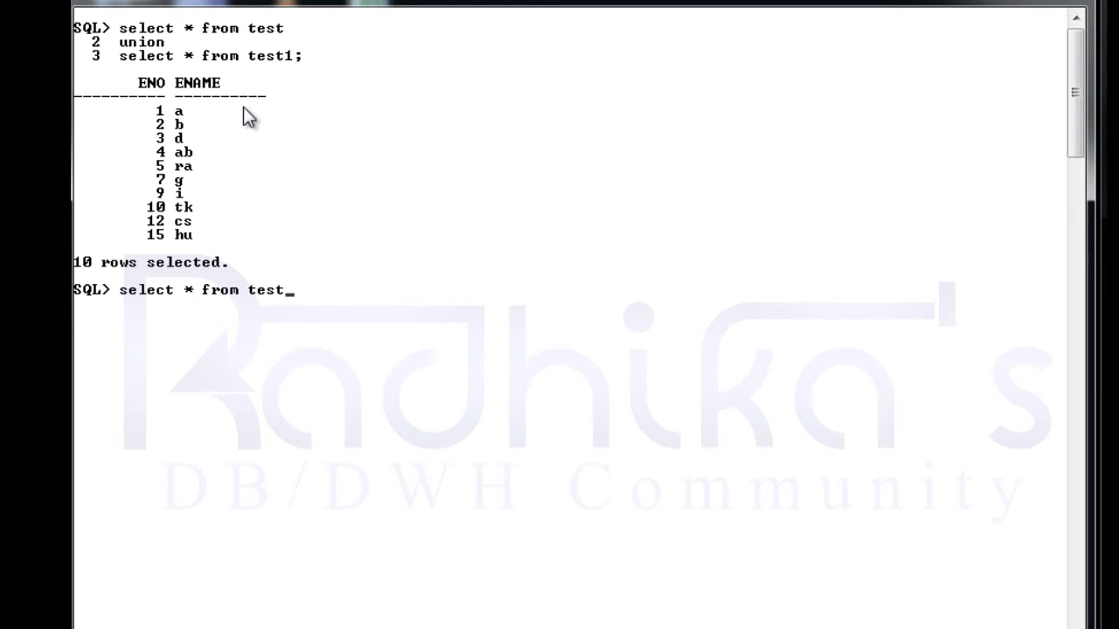
Run select * from test union all select * from test1 and scroll to the 21-row count
key(enter)
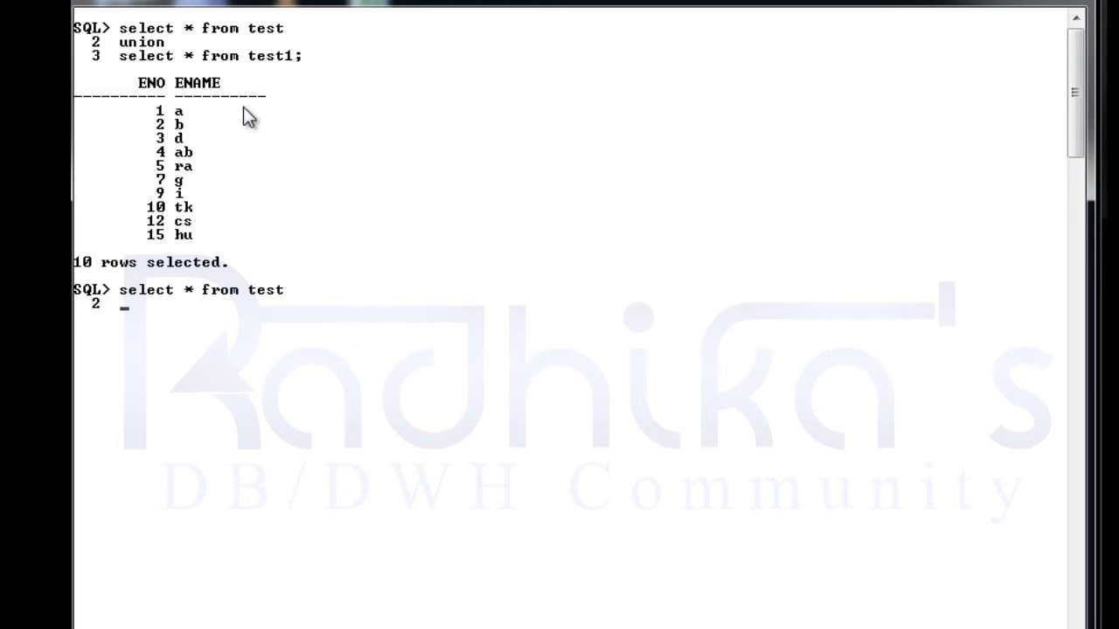
text(union all)
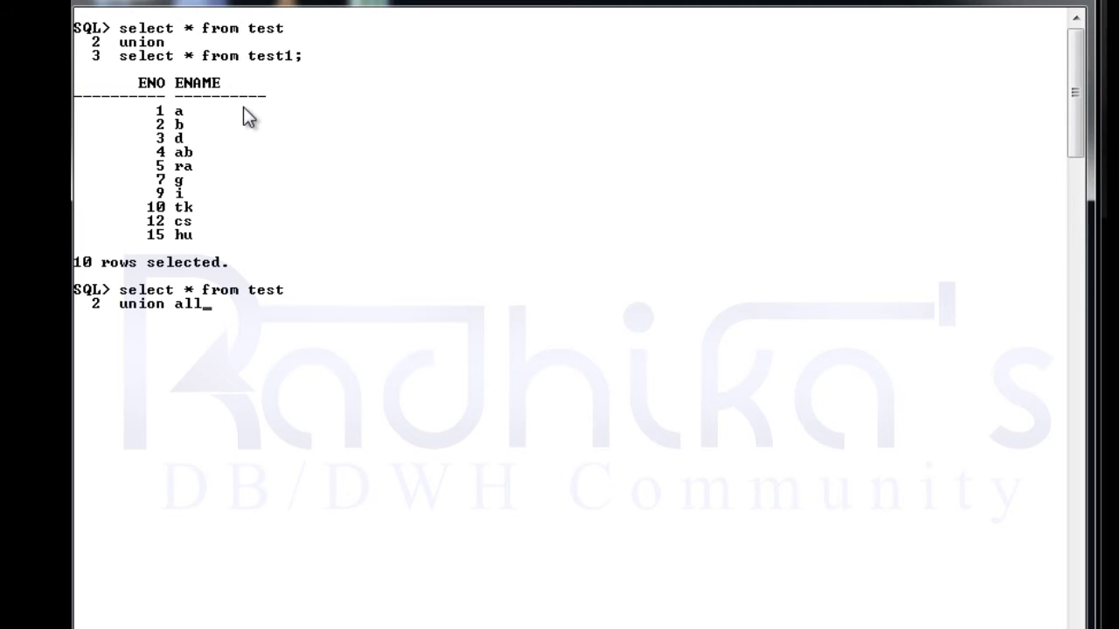
text(select * from test1;)
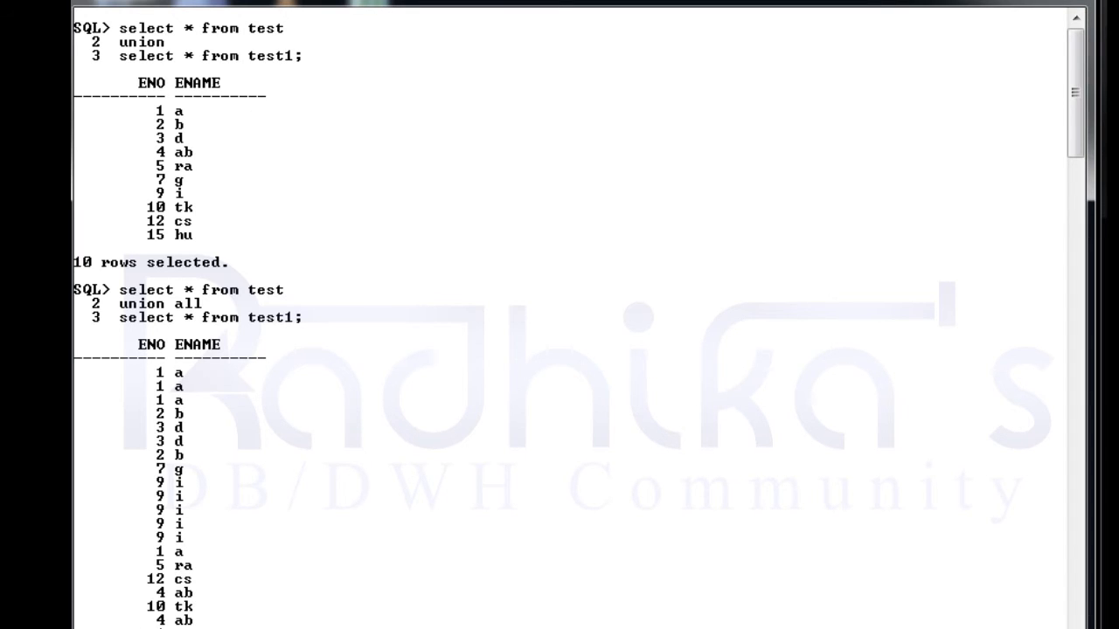
mouse_move(208, 162)
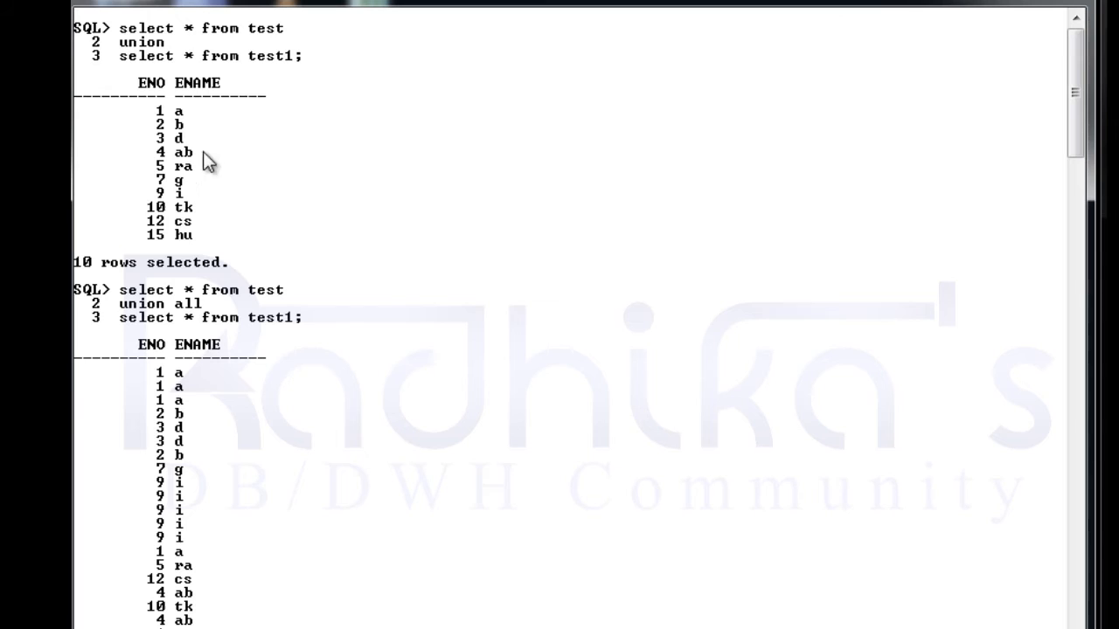
mouse_move(162, 188)
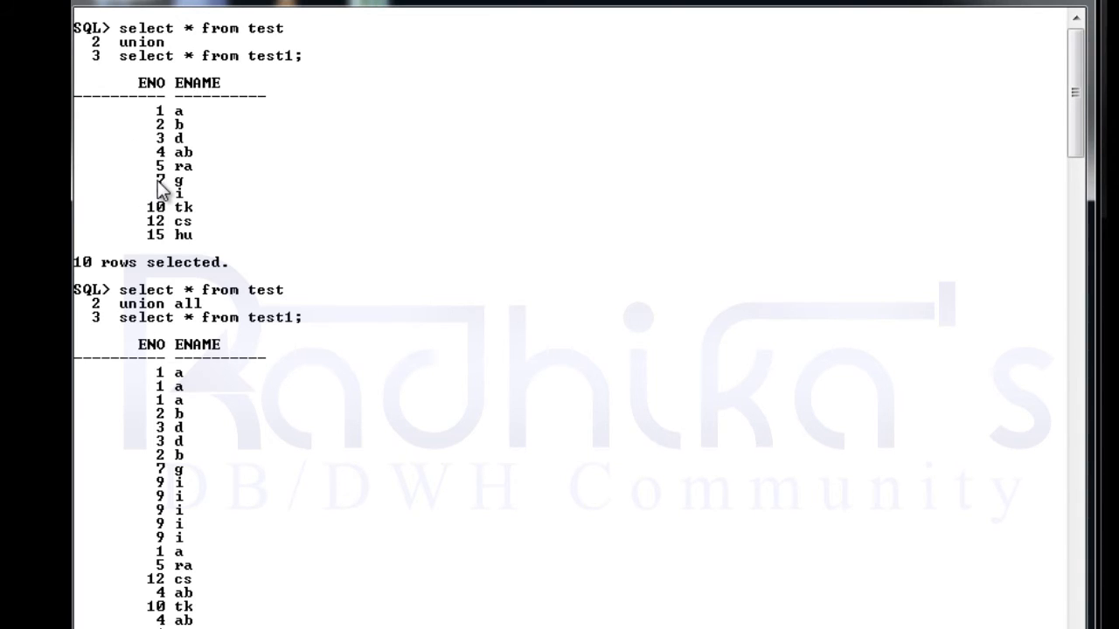
mouse_move(192, 310)
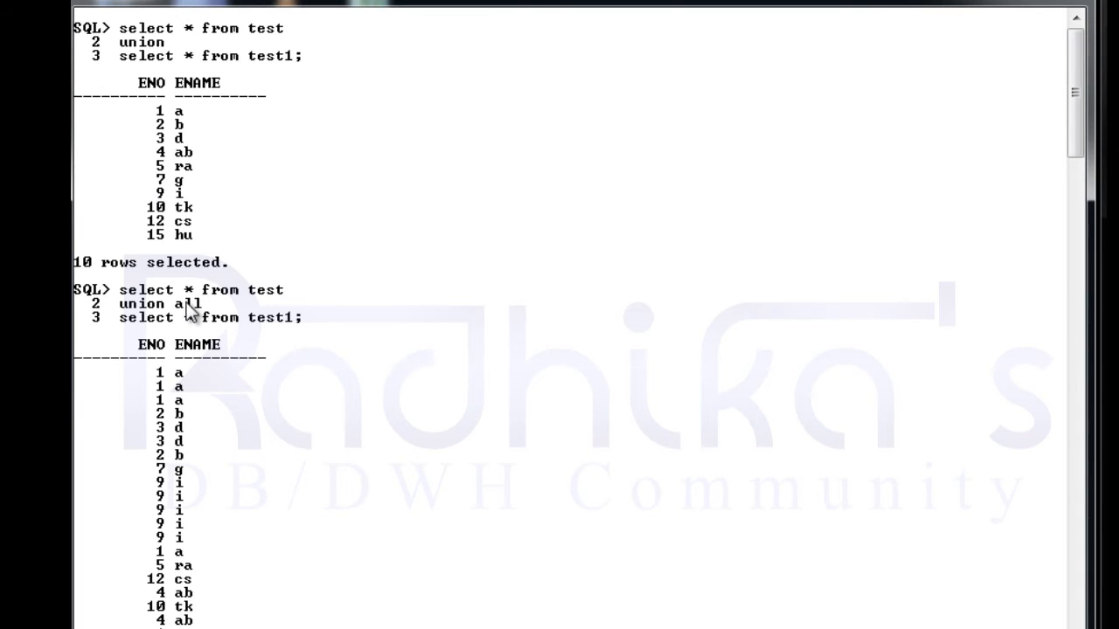
mouse_move(234, 307)
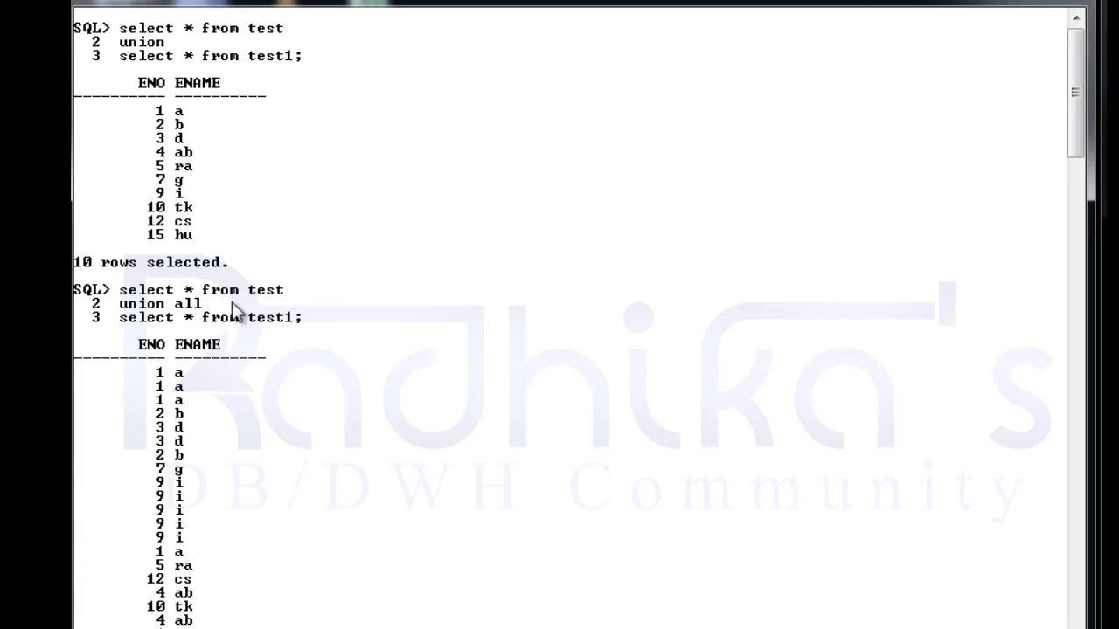
mouse_move(280, 341)
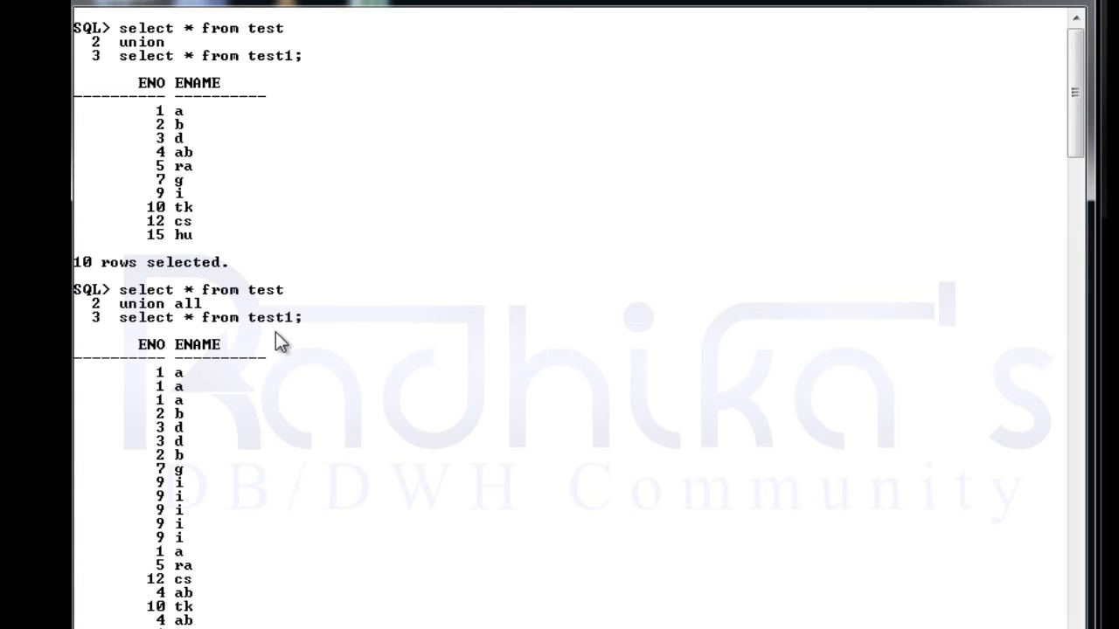
scroll(down, 3)
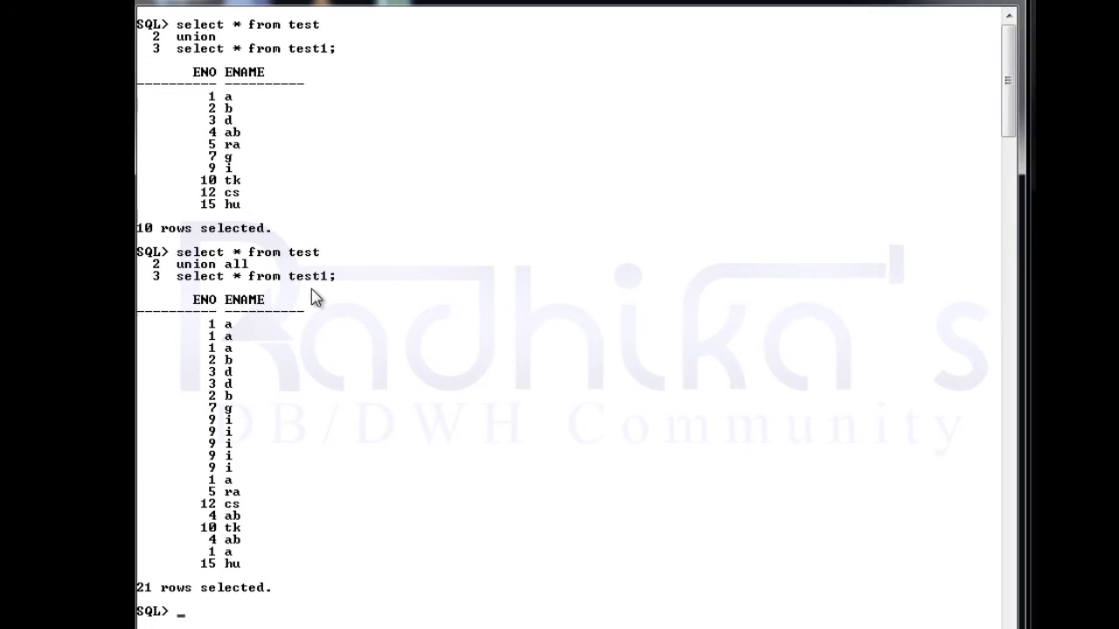
mouse_move(230, 475)
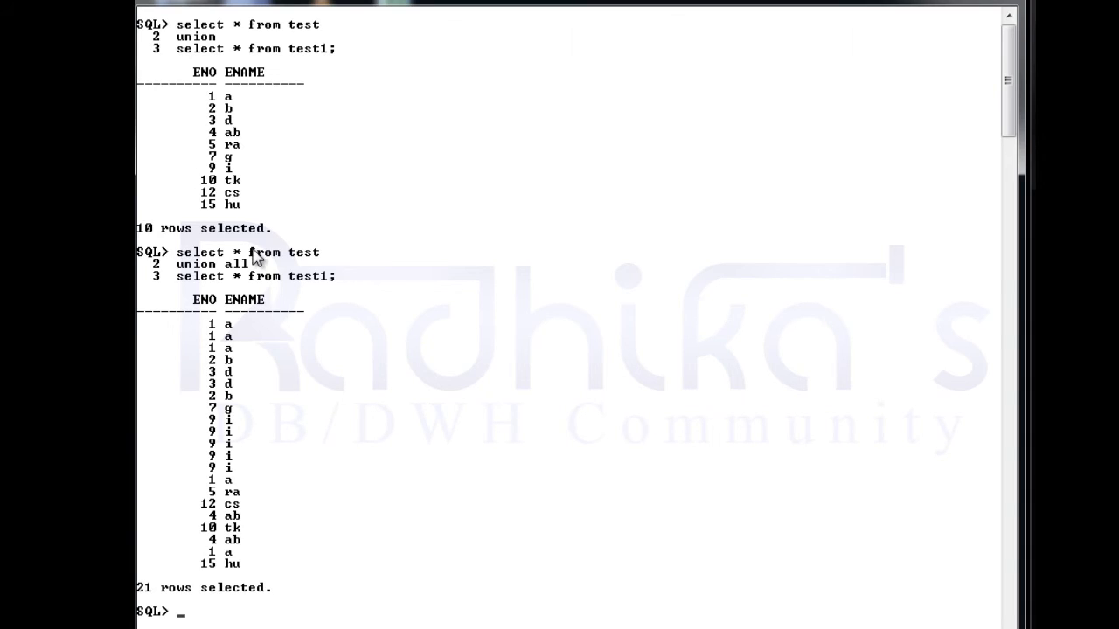
mouse_move(249, 278)
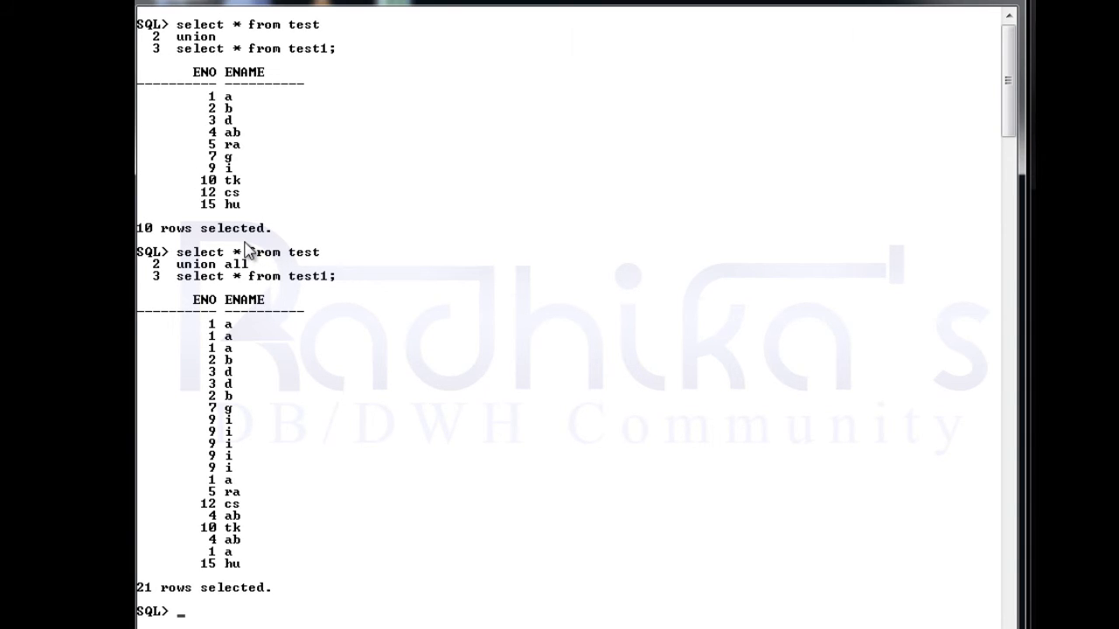
mouse_move(265, 293)
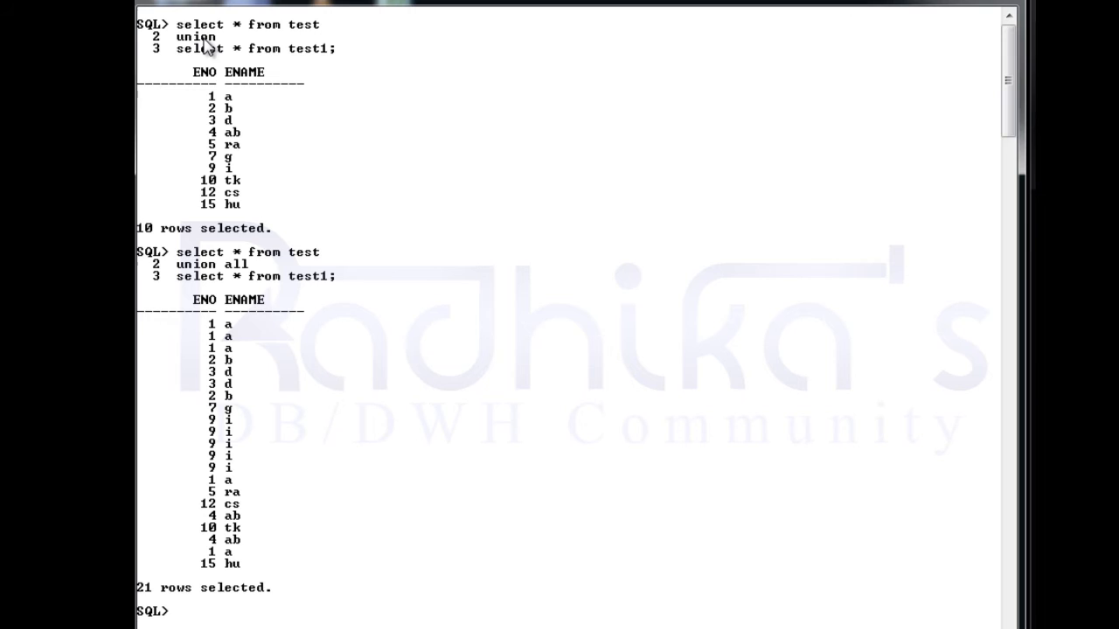
mouse_move(297, 43)
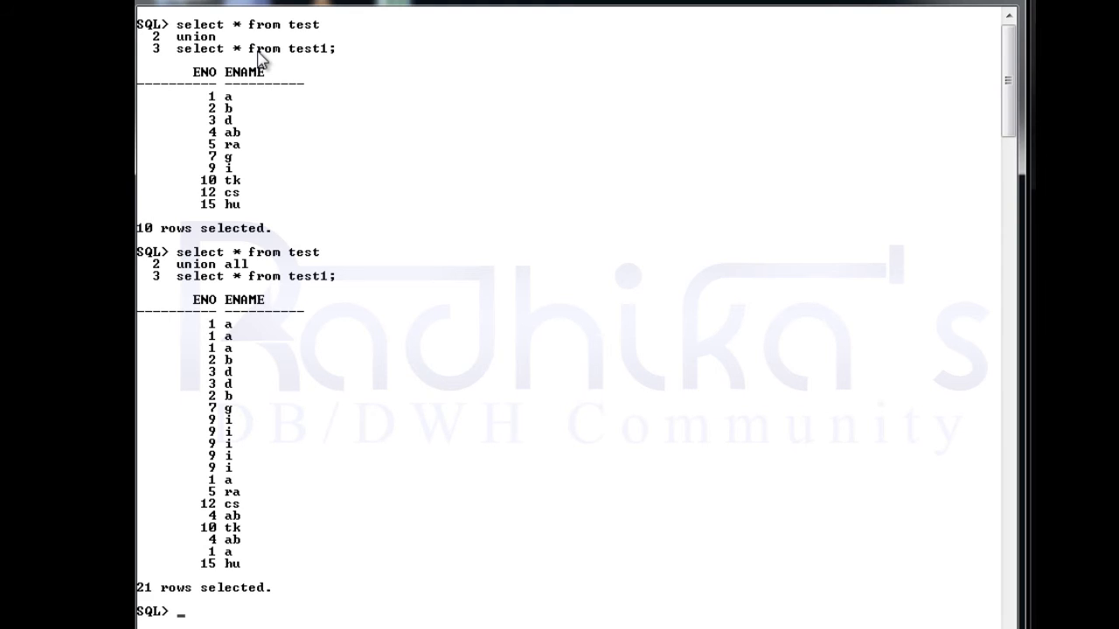
mouse_move(188, 33)
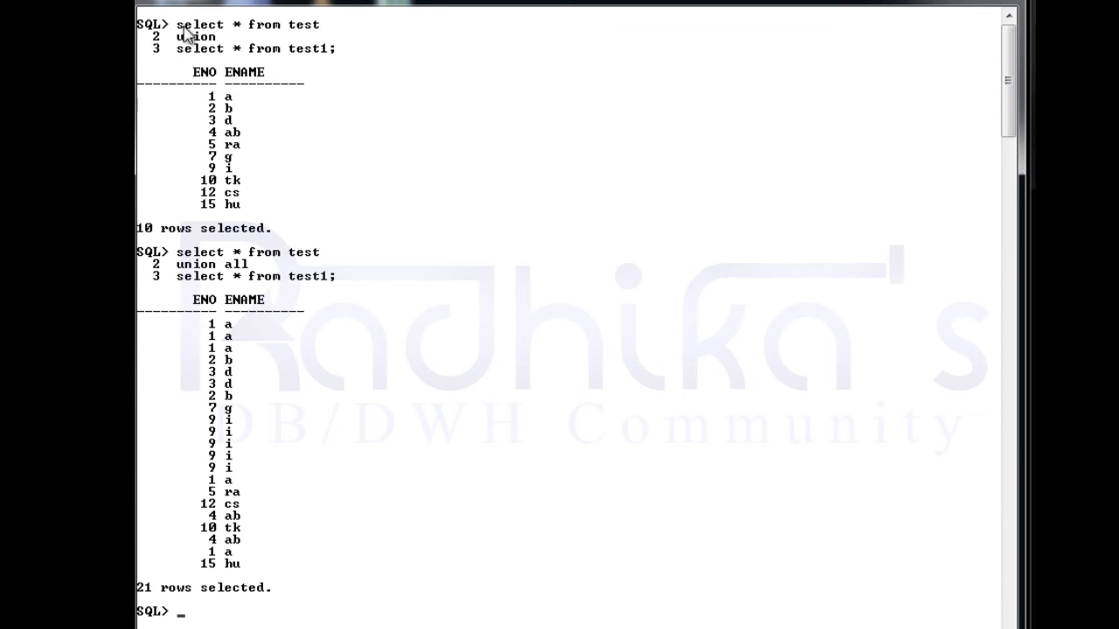
mouse_move(612, 163)
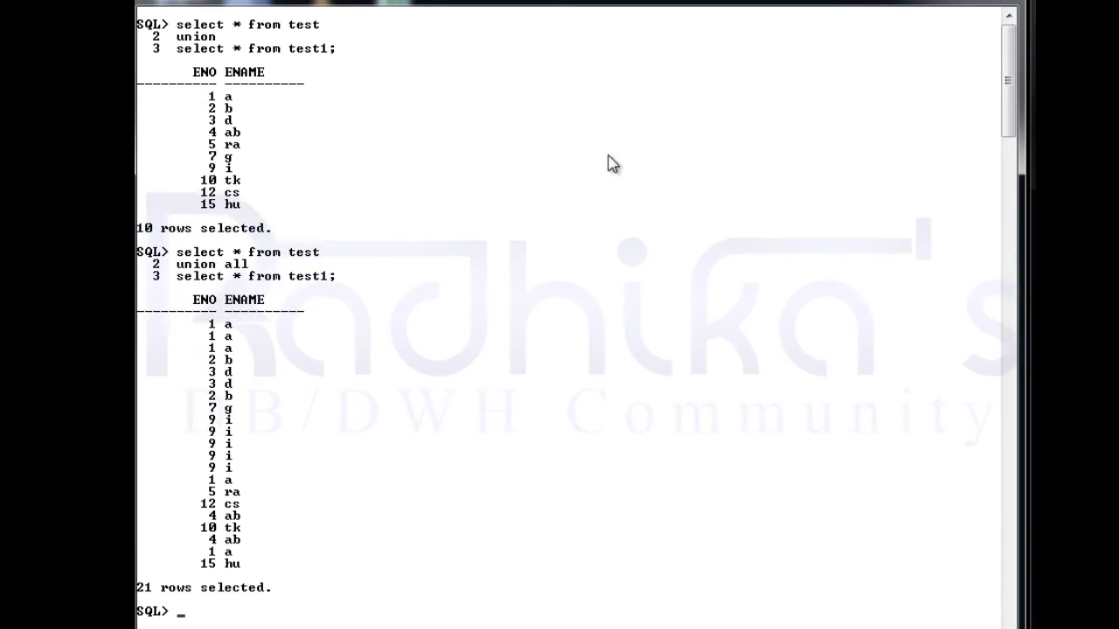
Start the cl scr command to wipe the UNION results
text(cl)
text(u)
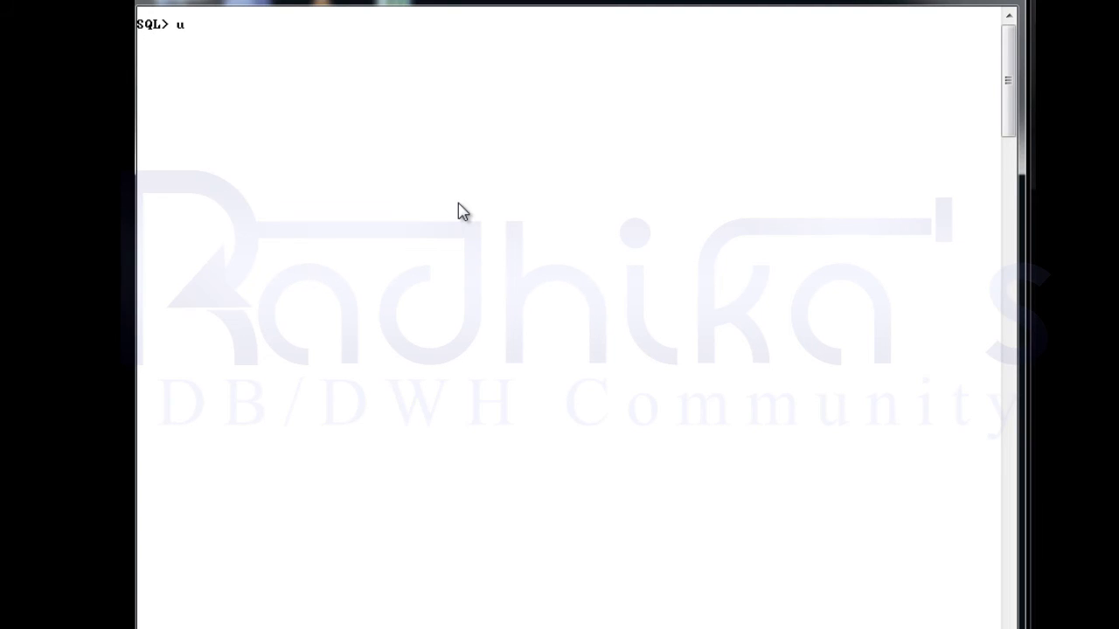
Type the note 'union vs union all-----> union all' at the prompt without running it
text(nion vs union a)
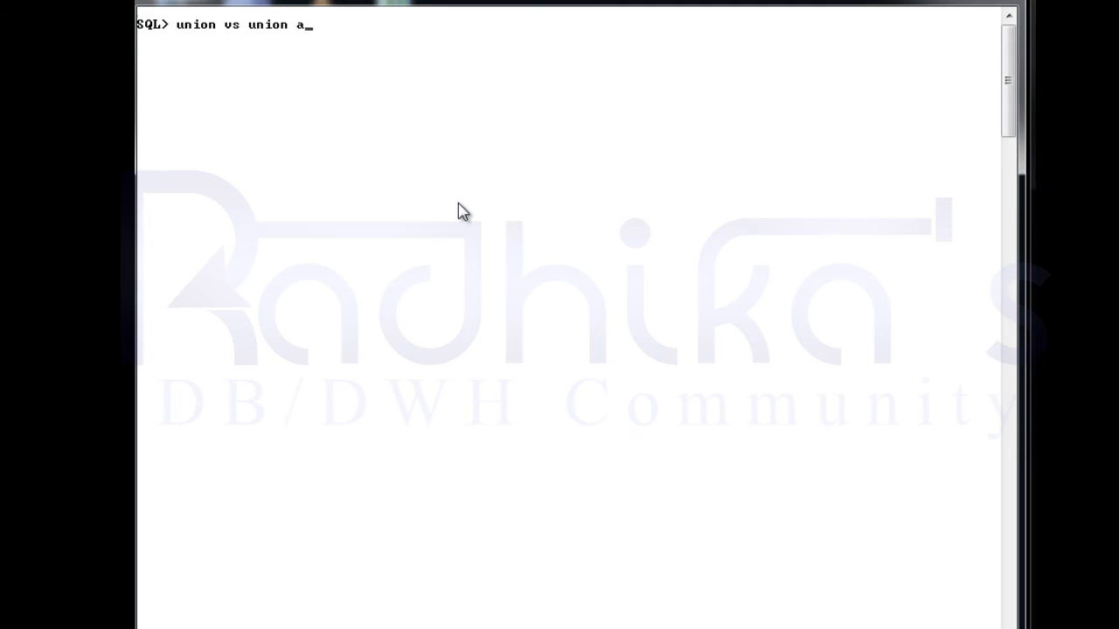
text(ll)
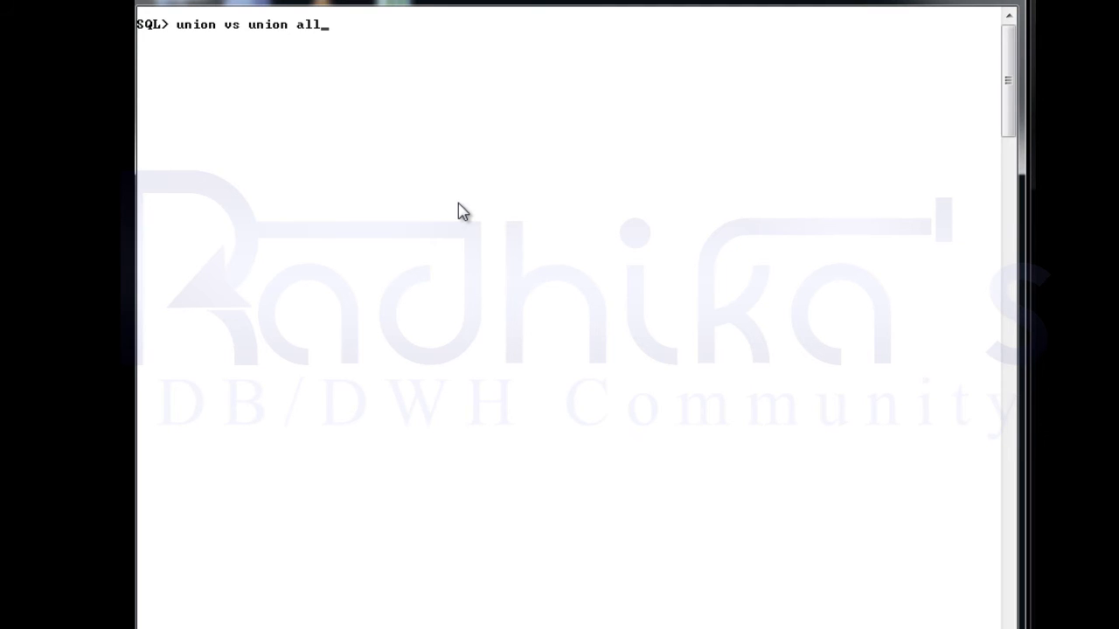
text(-----> uni)
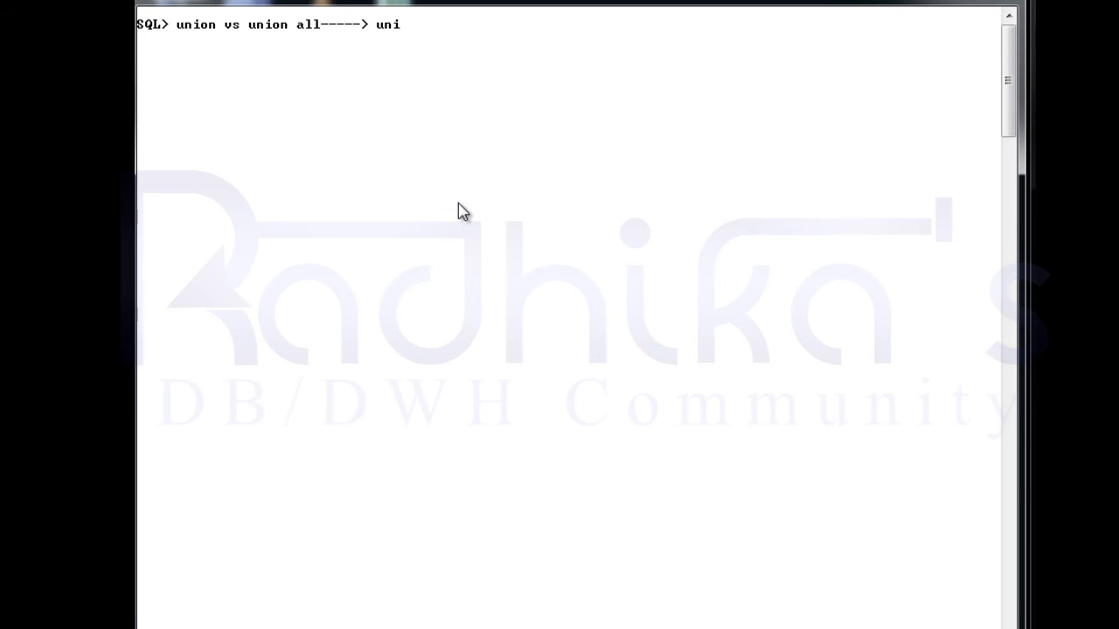
text(on all)
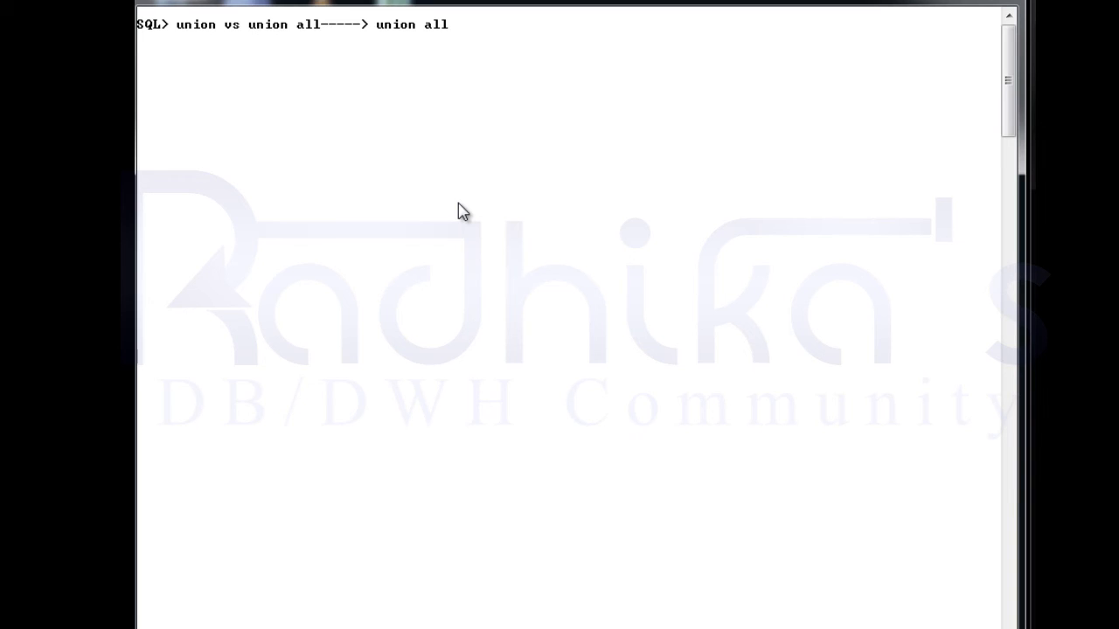
mouse_move(201, 40)
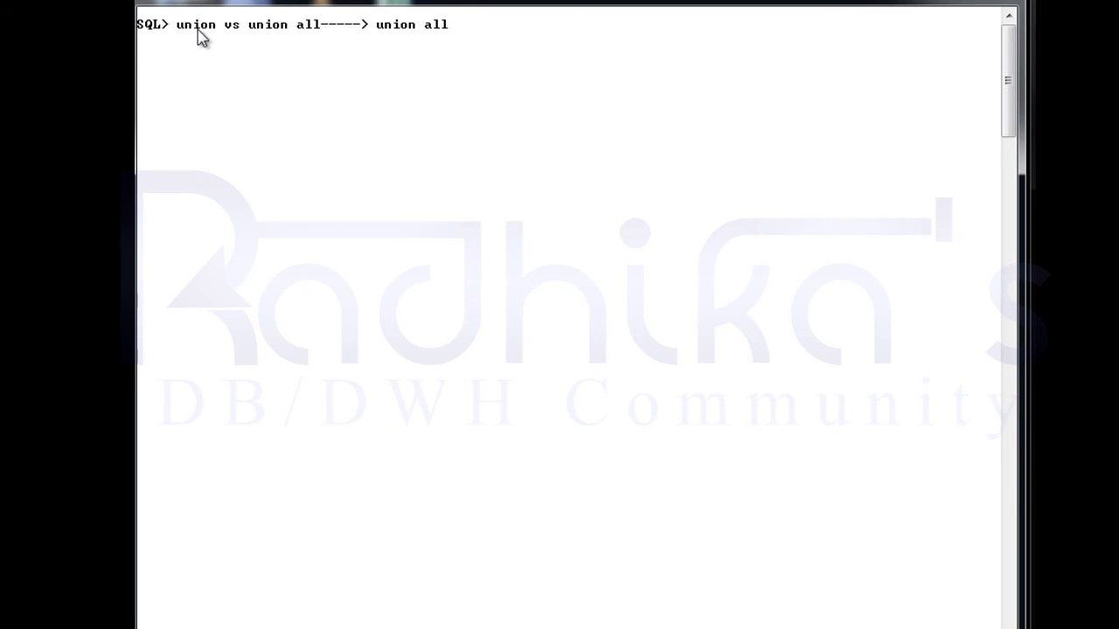
mouse_move(321, 37)
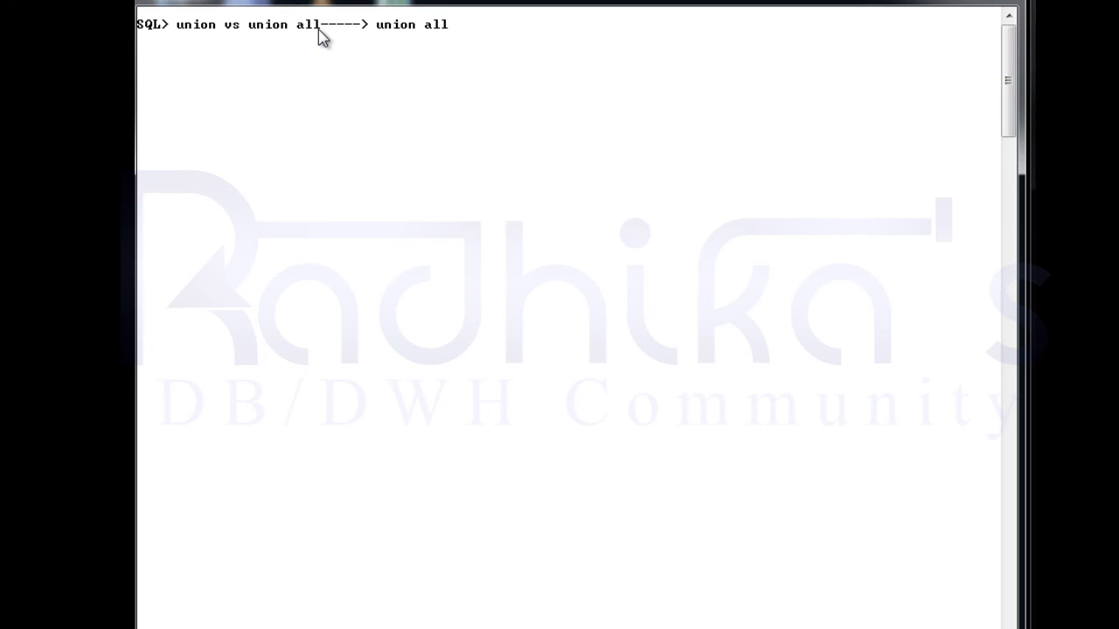
mouse_move(351, 41)
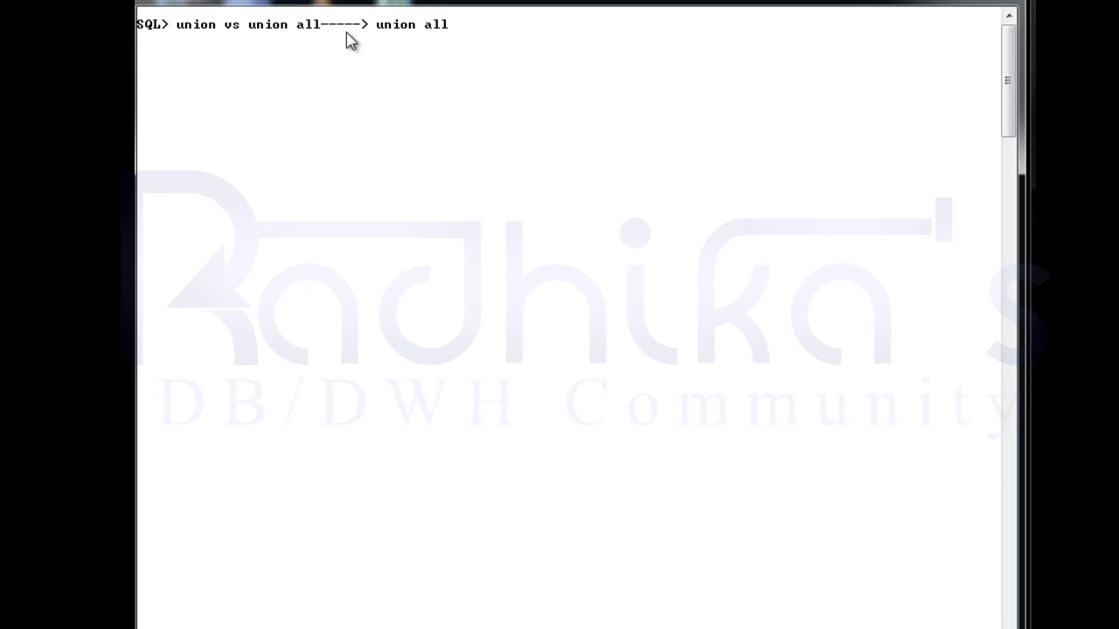